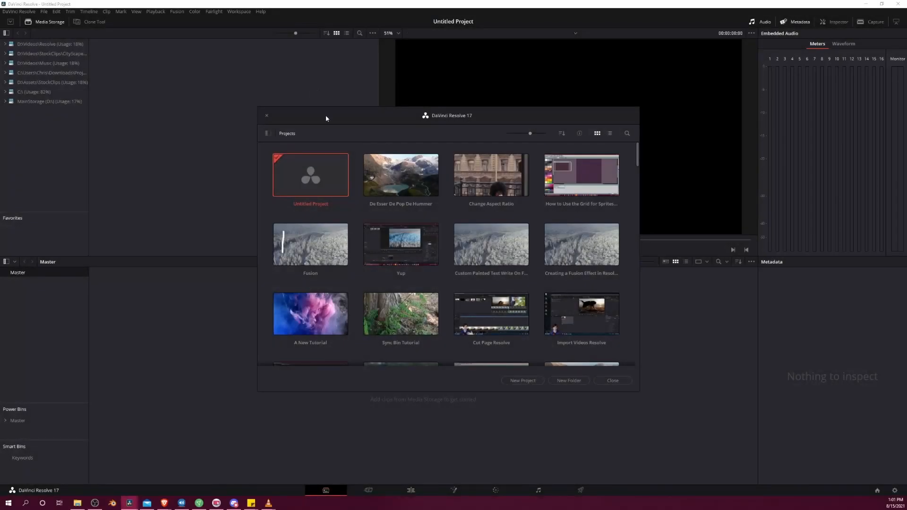
mouse_move(325, 157)
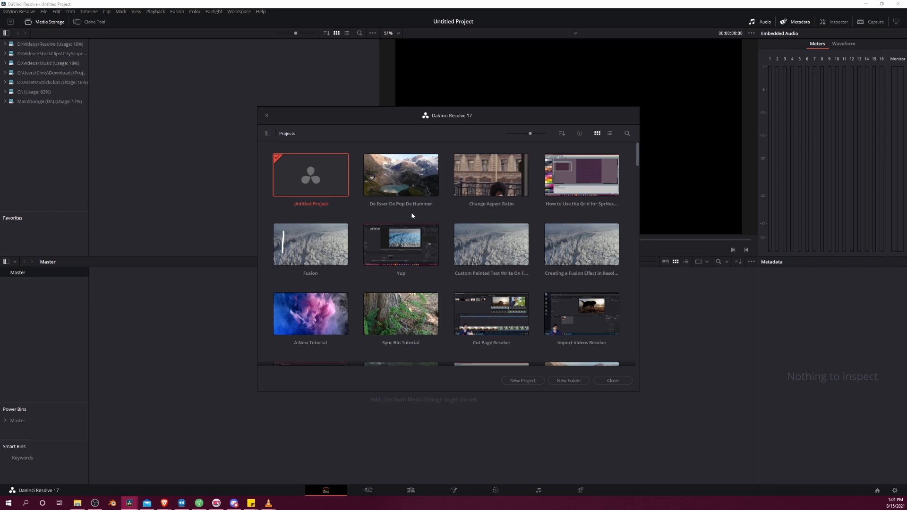
mouse_move(337, 201)
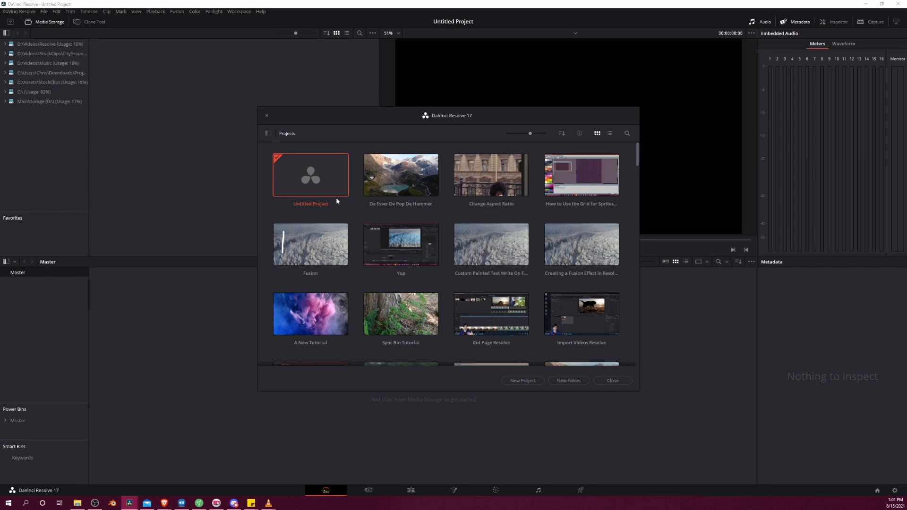
mouse_move(521, 379)
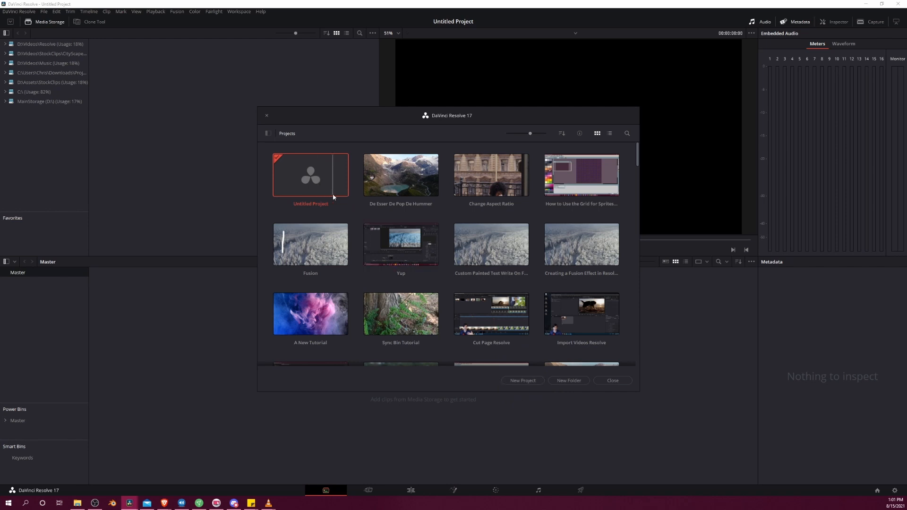
mouse_move(314, 193)
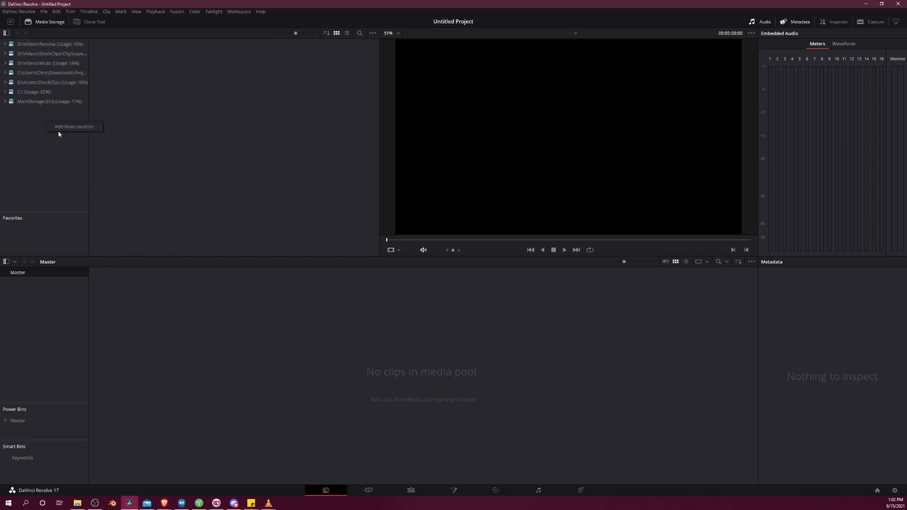
mouse_move(58, 139)
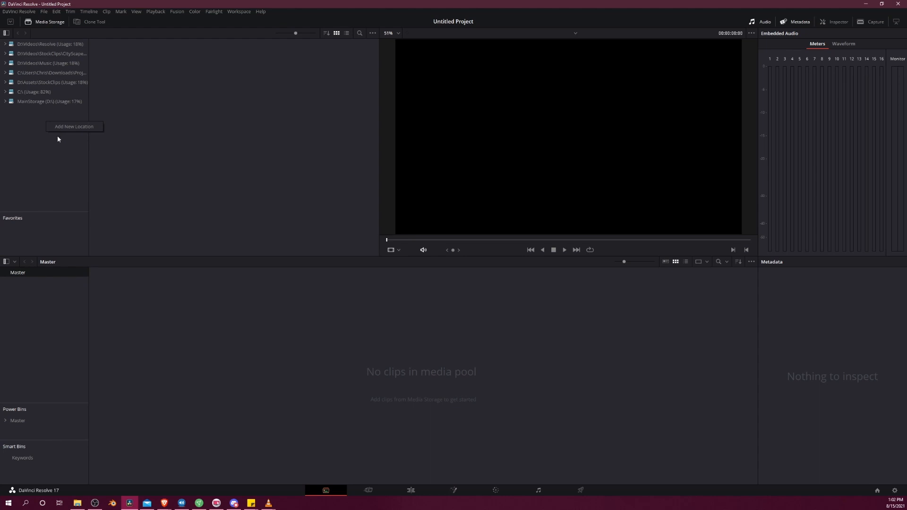
Browse D:\Assets\StockClips for mountain-scenery.mp4 and close the stray Explorer window.
click(51, 82)
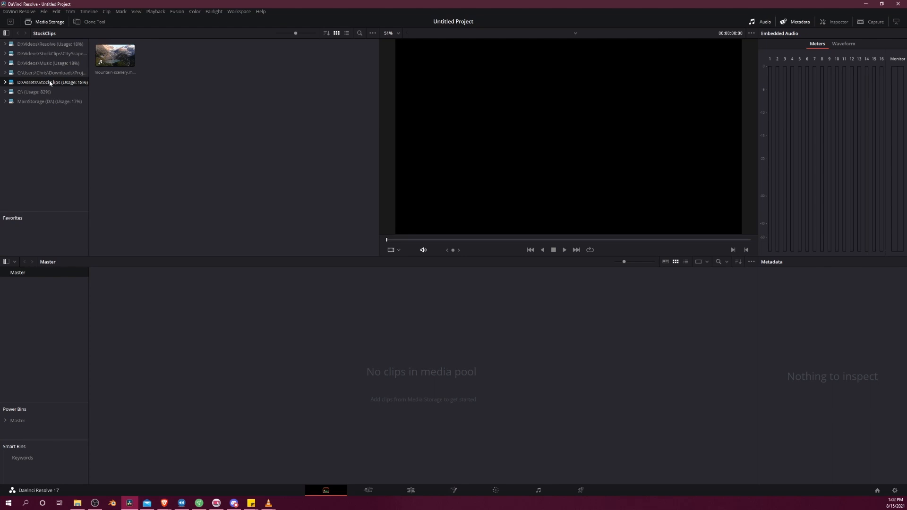
click(114, 57)
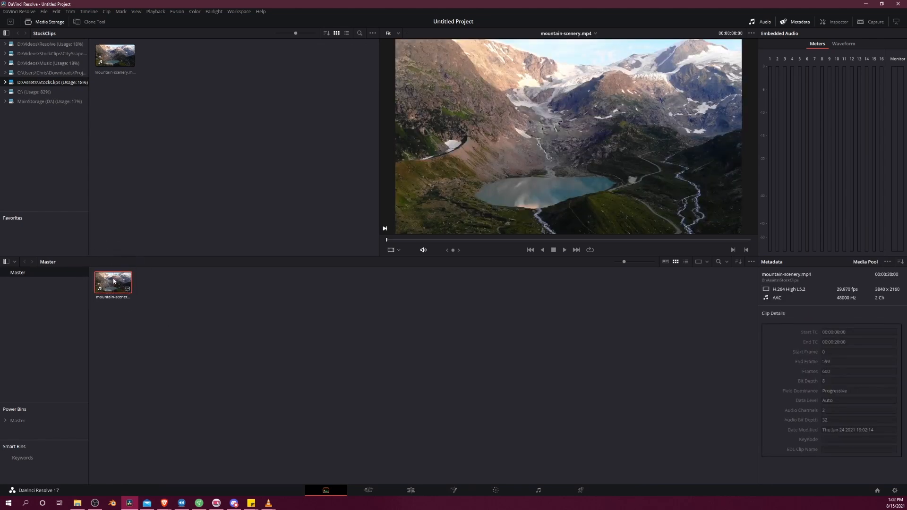
mouse_move(132, 245)
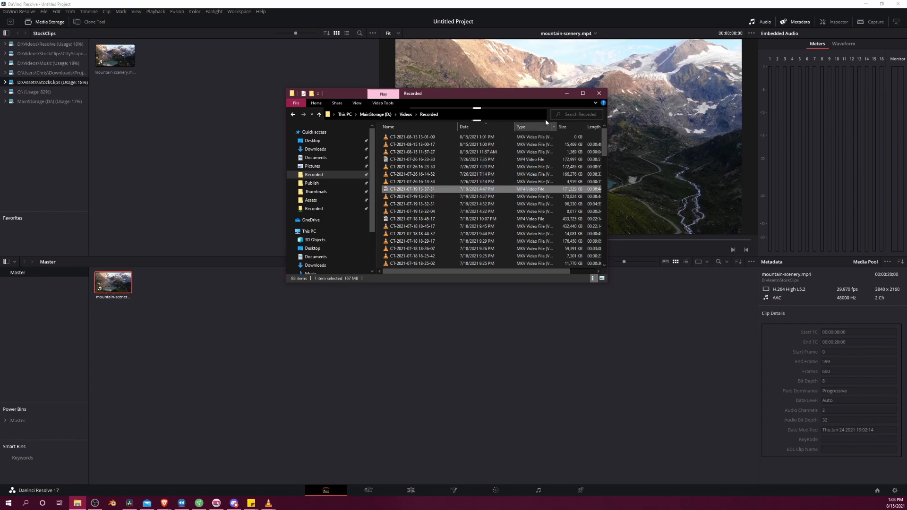
click(598, 93)
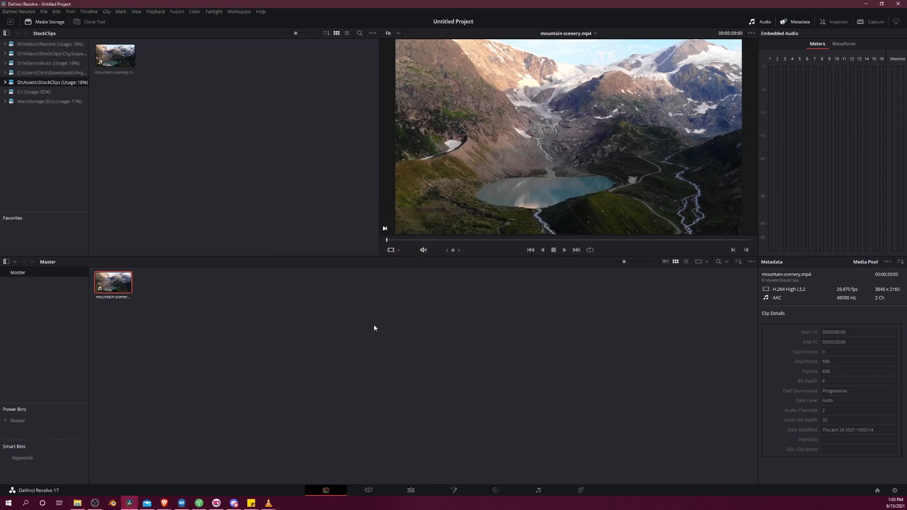
mouse_move(368, 489)
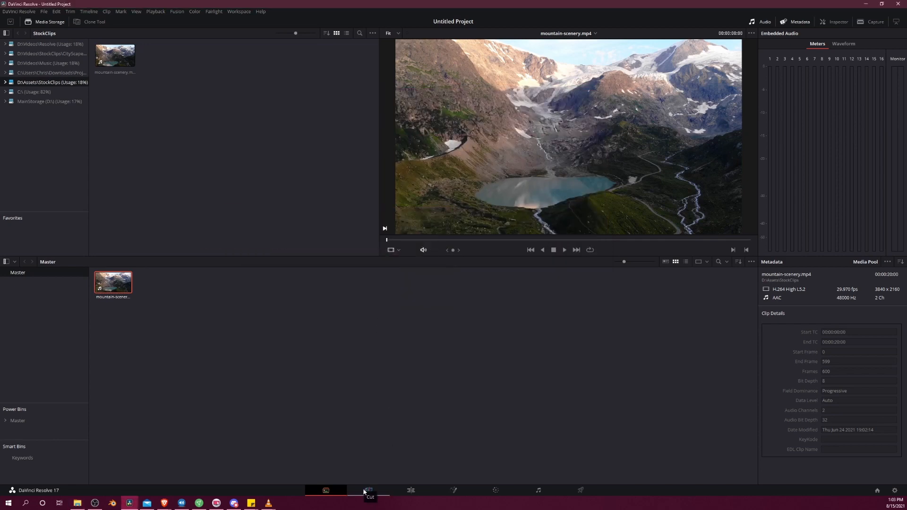
On the Cut page, drag mountain-scenery into the timeline to create Timeline 1.
click(368, 490)
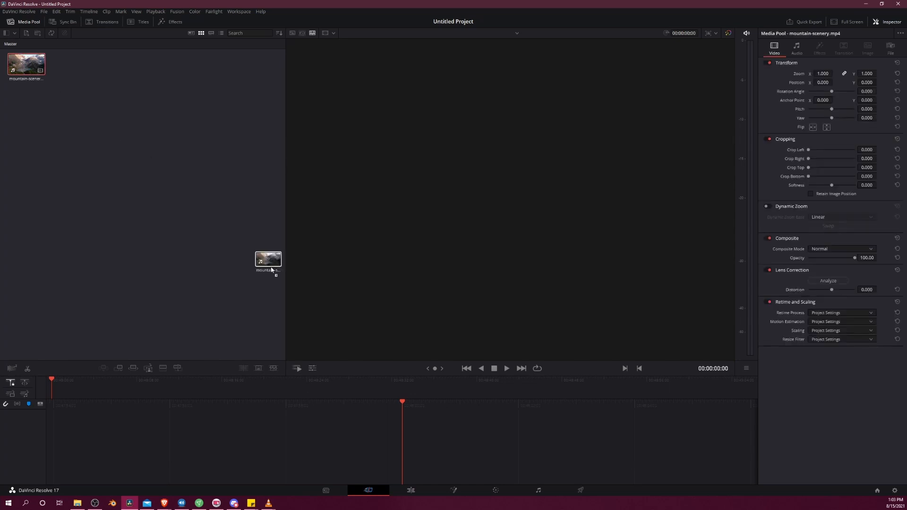
drag(268, 263, 78, 395)
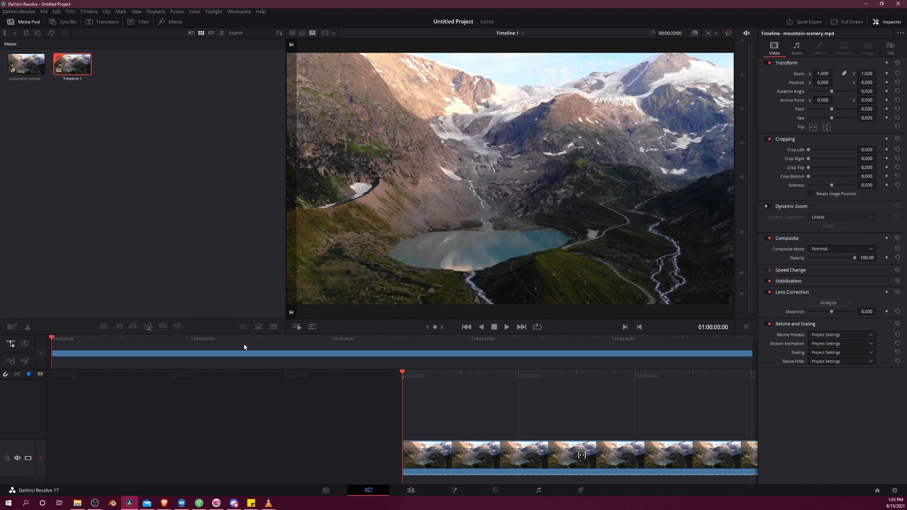
mouse_move(408, 405)
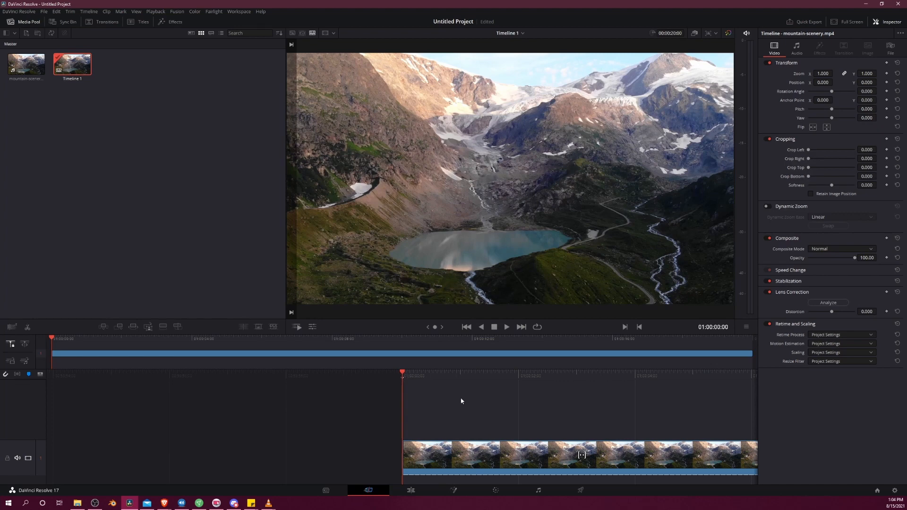
click(506, 327)
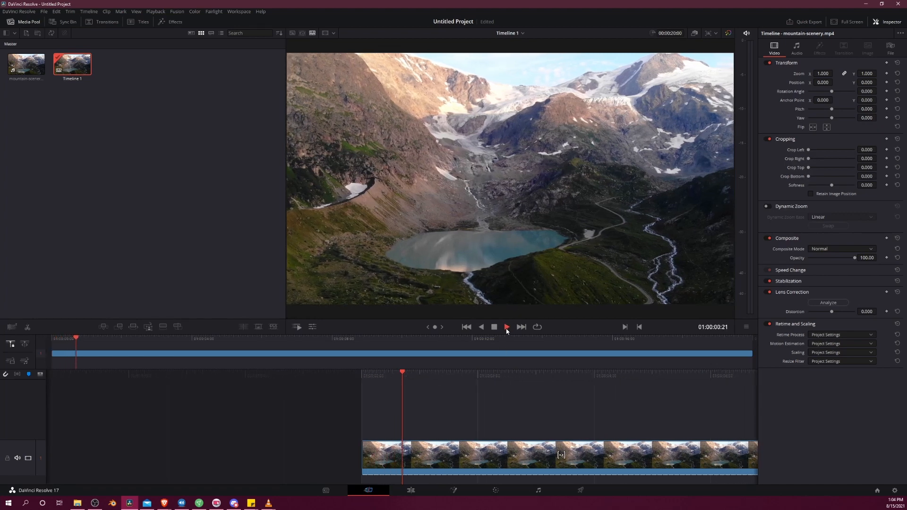
click(505, 327)
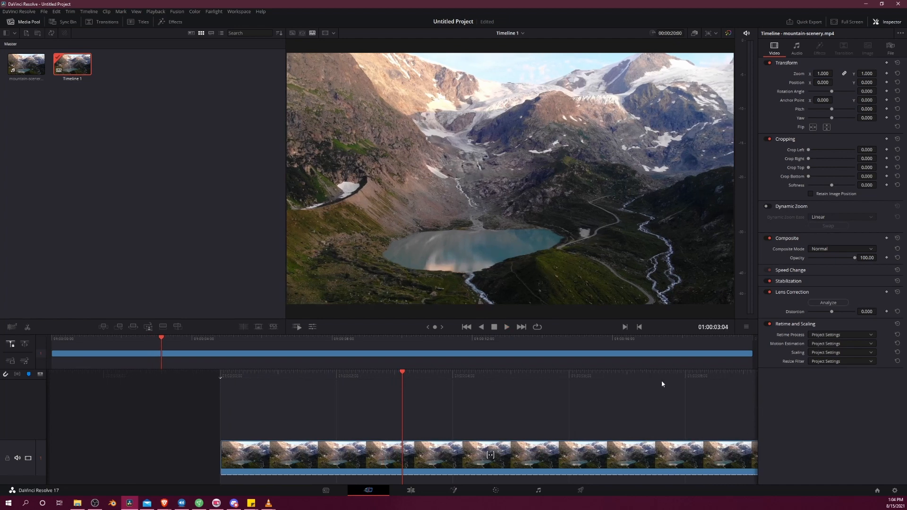
mouse_move(415, 428)
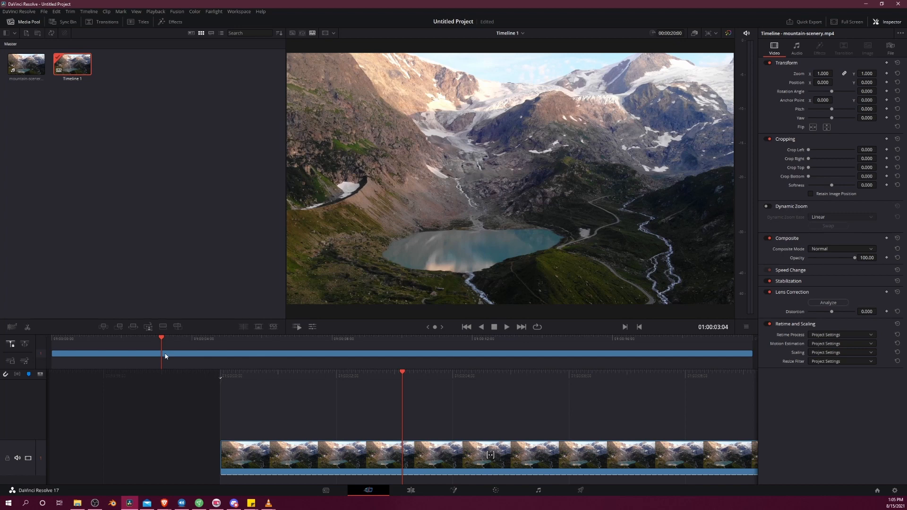
mouse_move(333, 370)
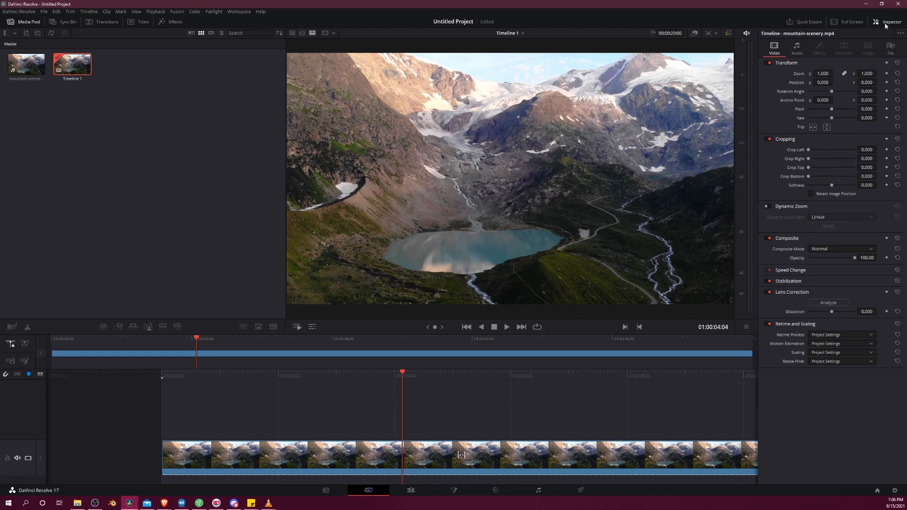
mouse_move(776, 92)
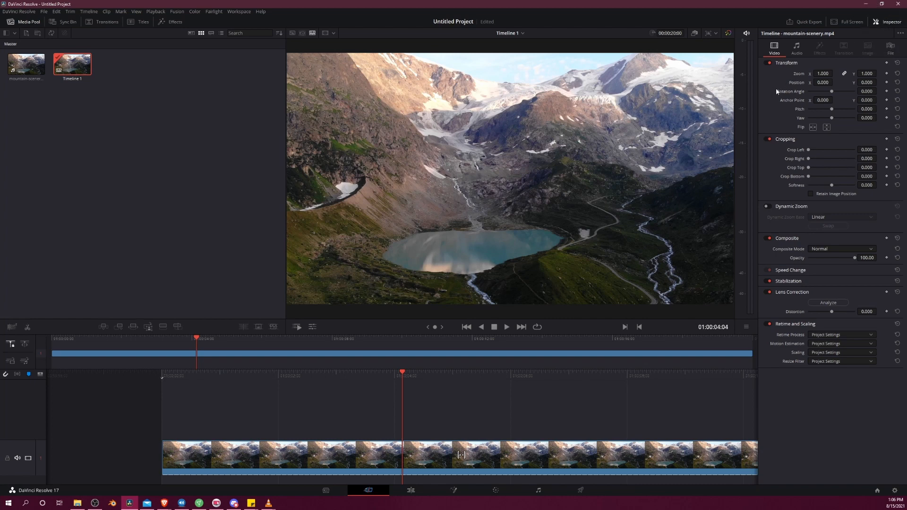
mouse_move(806, 75)
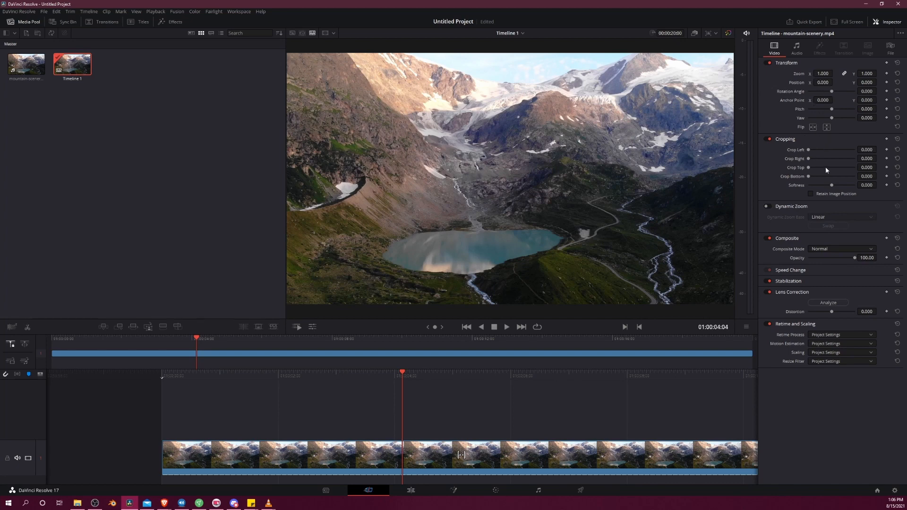
mouse_move(854, 127)
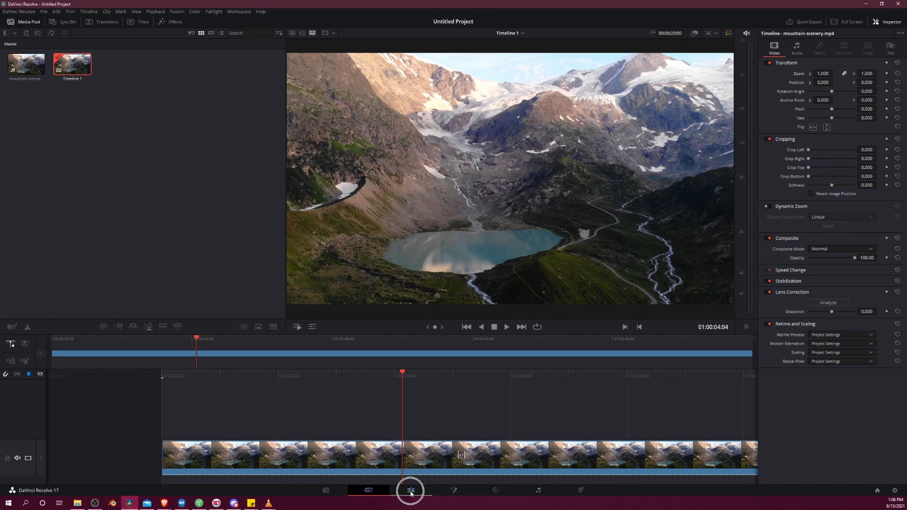
click(410, 491)
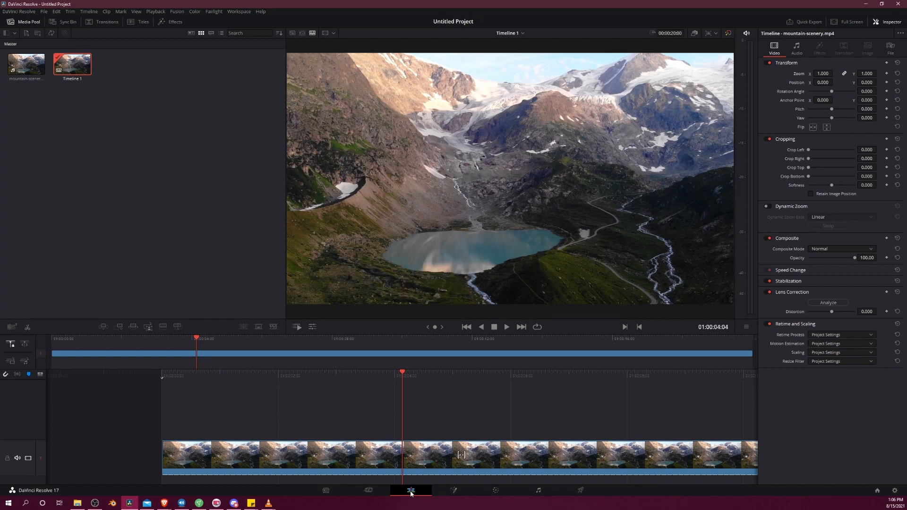
click(410, 490)
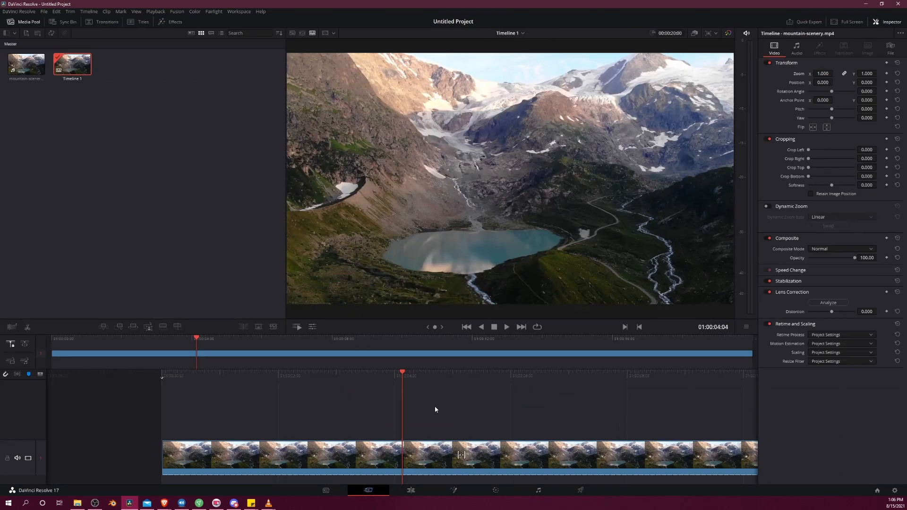
mouse_move(217, 136)
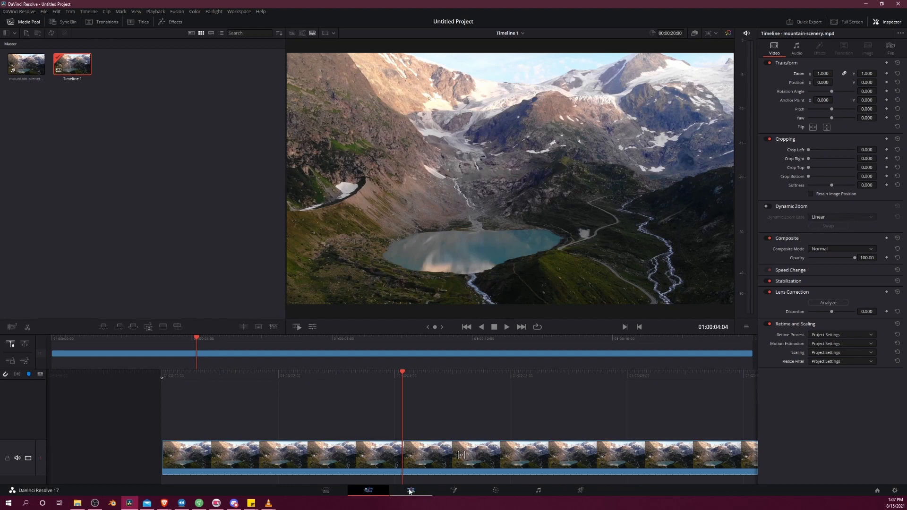
On the Edit page, browse titles and effects, then show the Media Pool and Inspector.
click(410, 490)
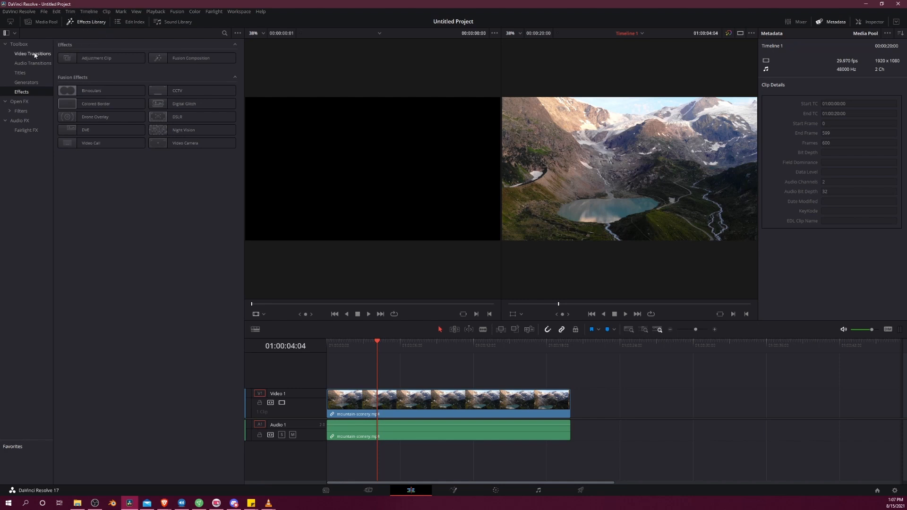
click(20, 72)
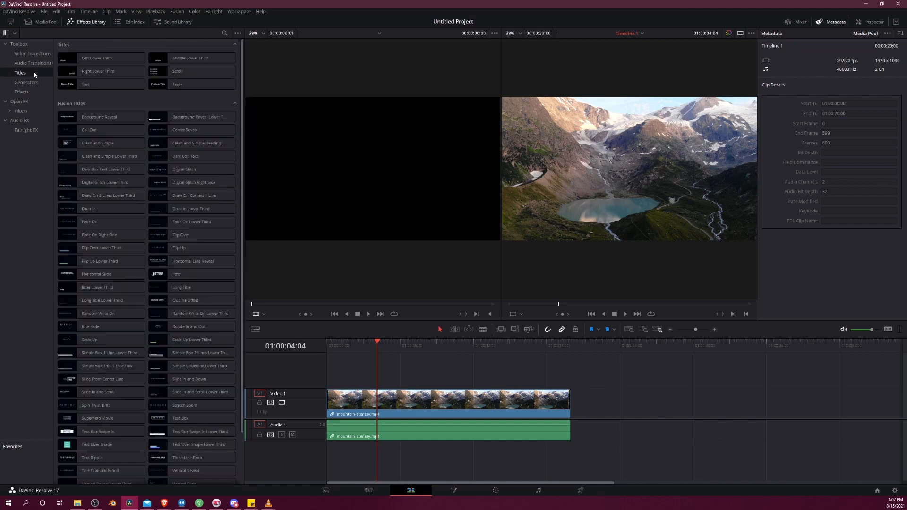
click(21, 92)
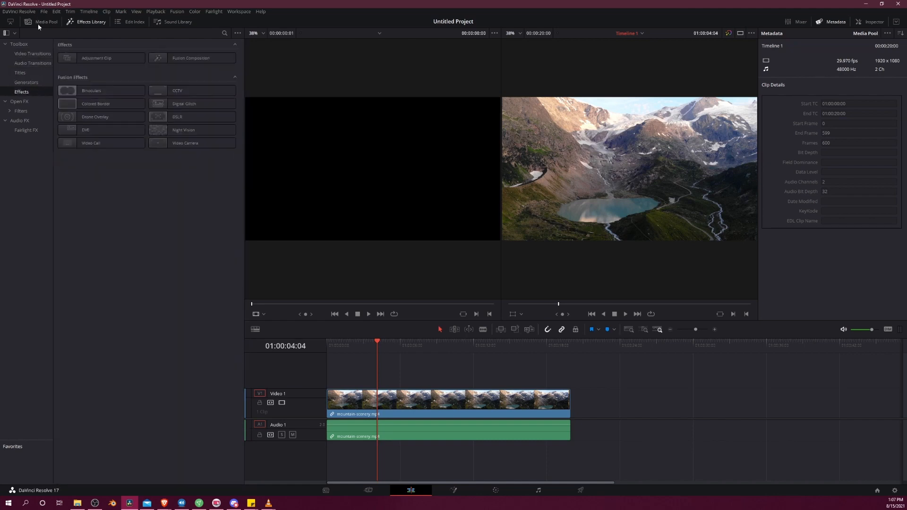
click(46, 21)
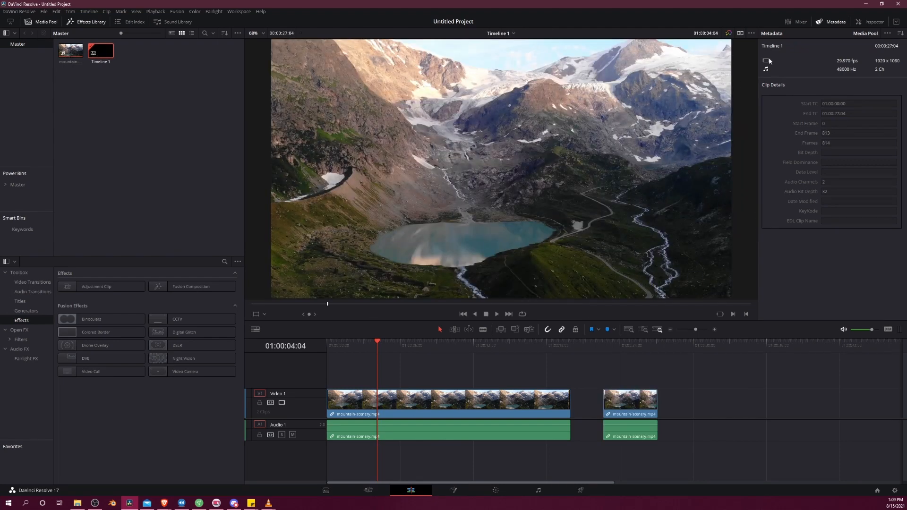
click(873, 22)
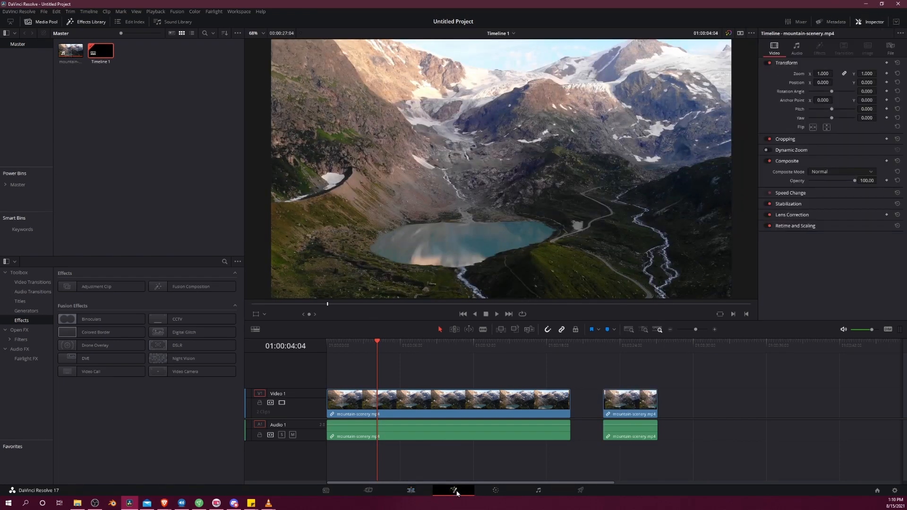
On Fusion, place a Brightness/Contrast node after MediaIn1 and raise saturation to 2.33.
click(453, 489)
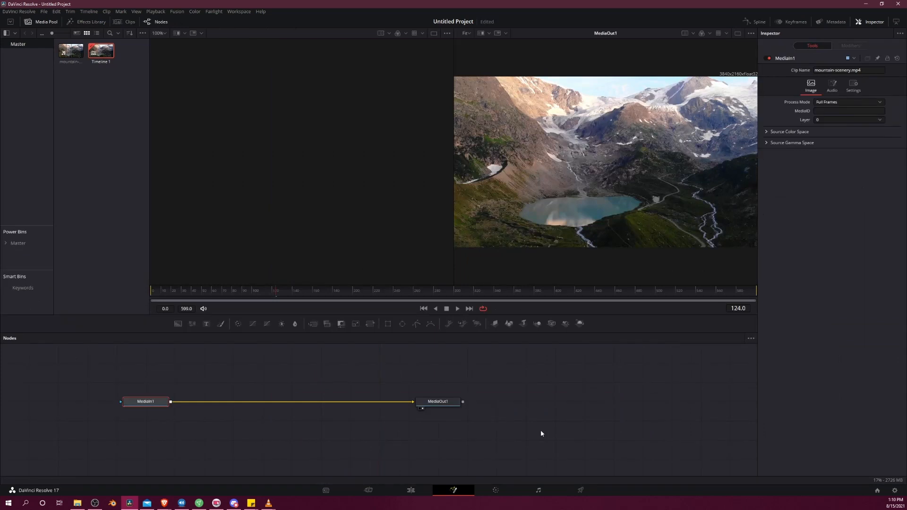
drag(145, 401, 156, 407)
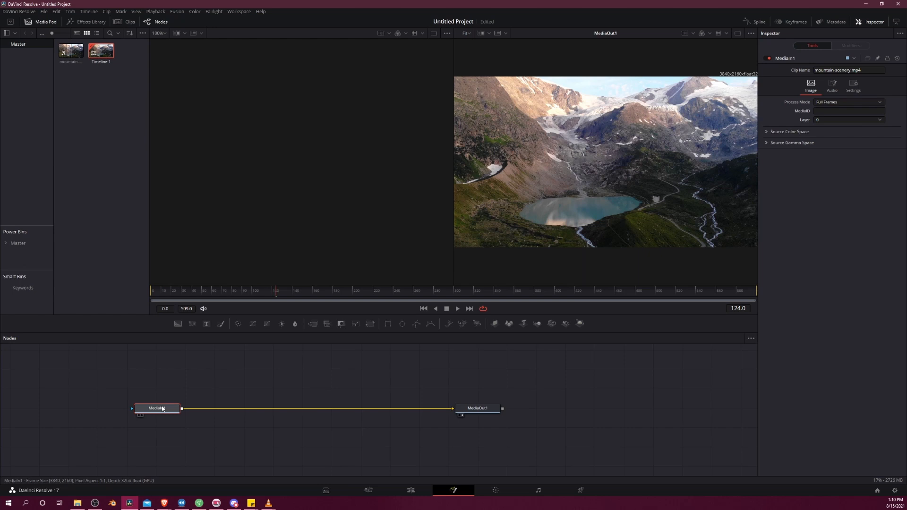
click(477, 407)
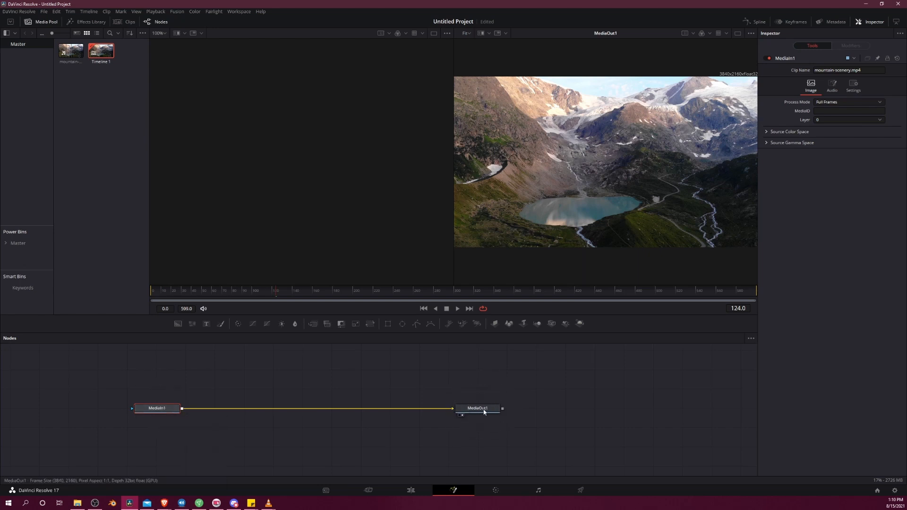
mouse_move(477, 408)
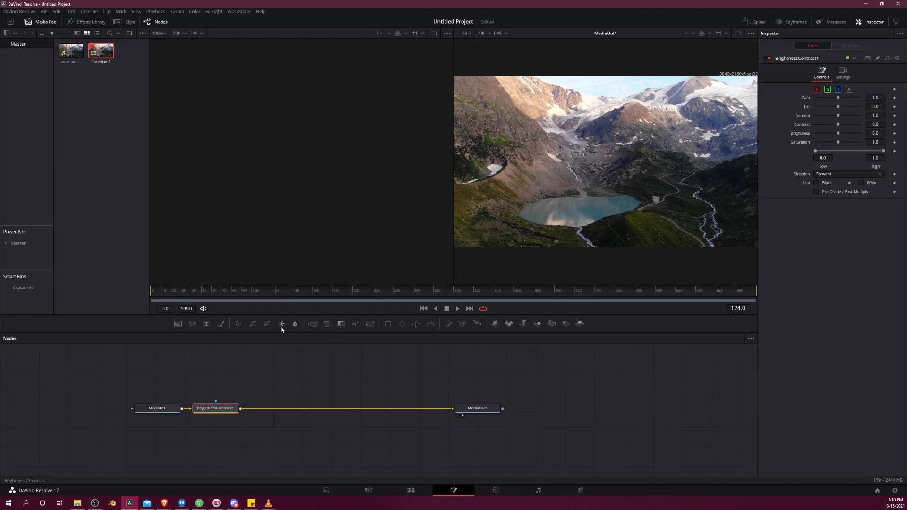
drag(215, 407, 250, 408)
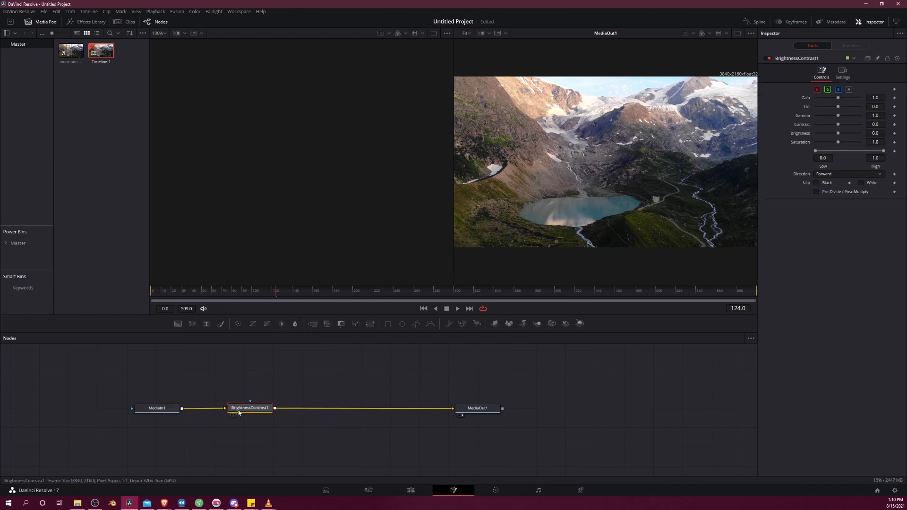
mouse_move(250, 408)
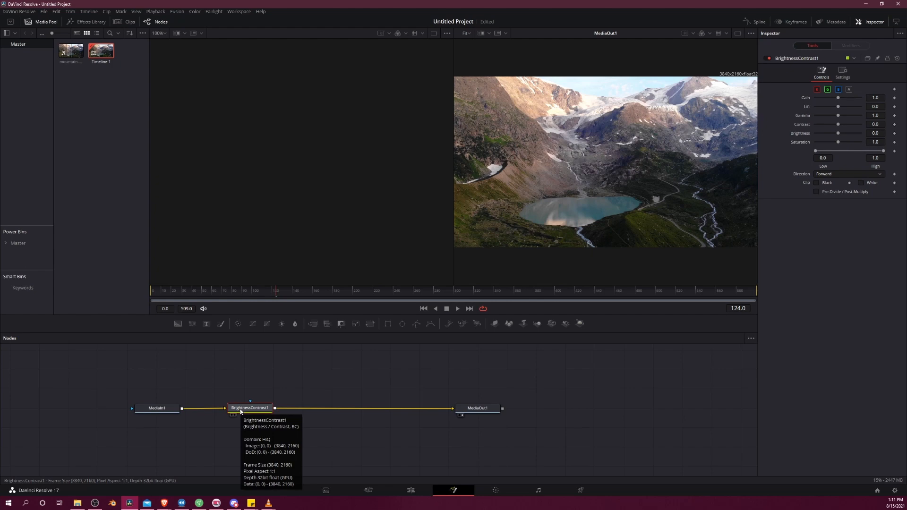
mouse_move(258, 413)
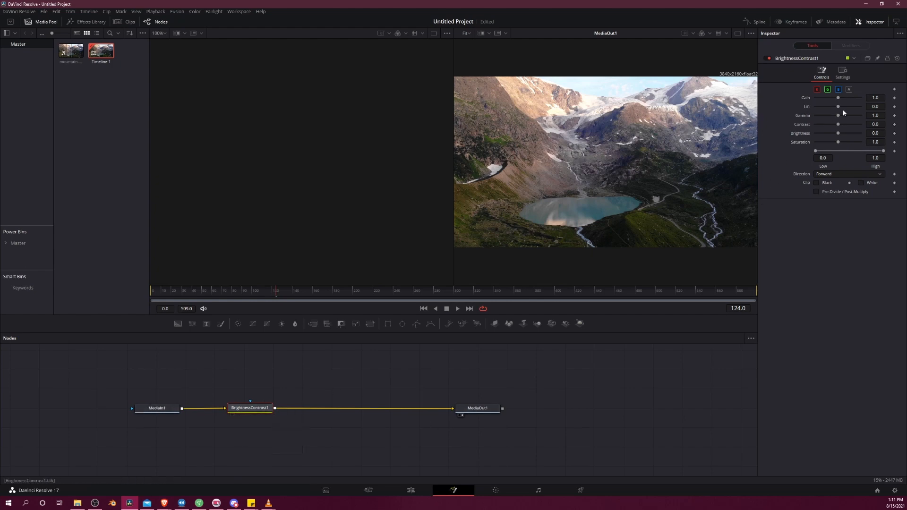
drag(838, 142, 839, 142)
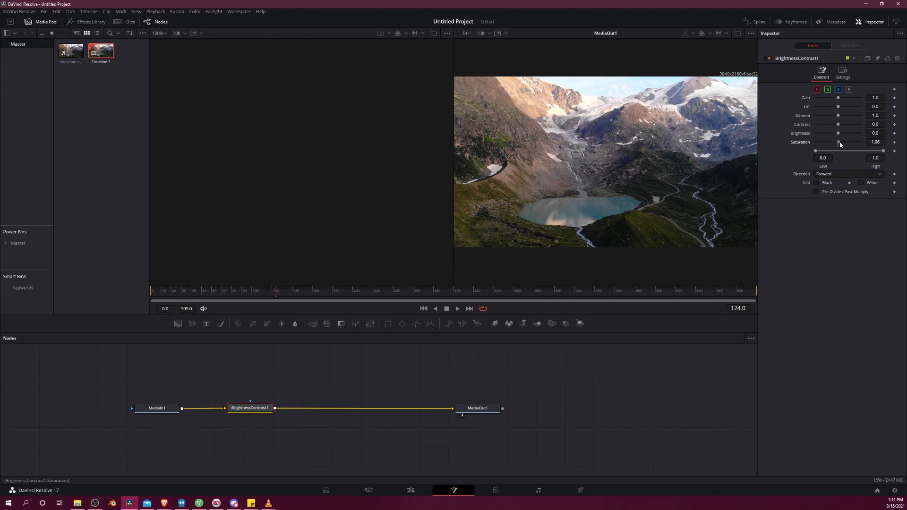
drag(839, 143, 845, 142)
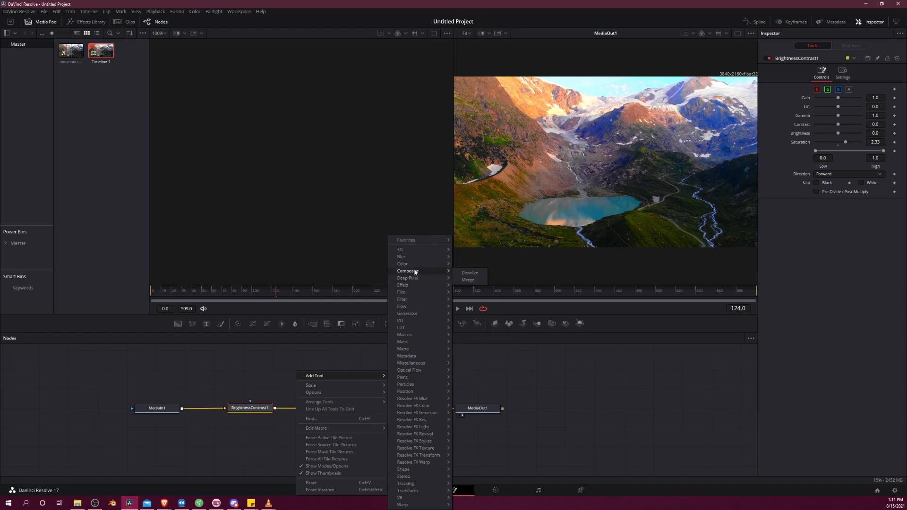
mouse_move(400, 320)
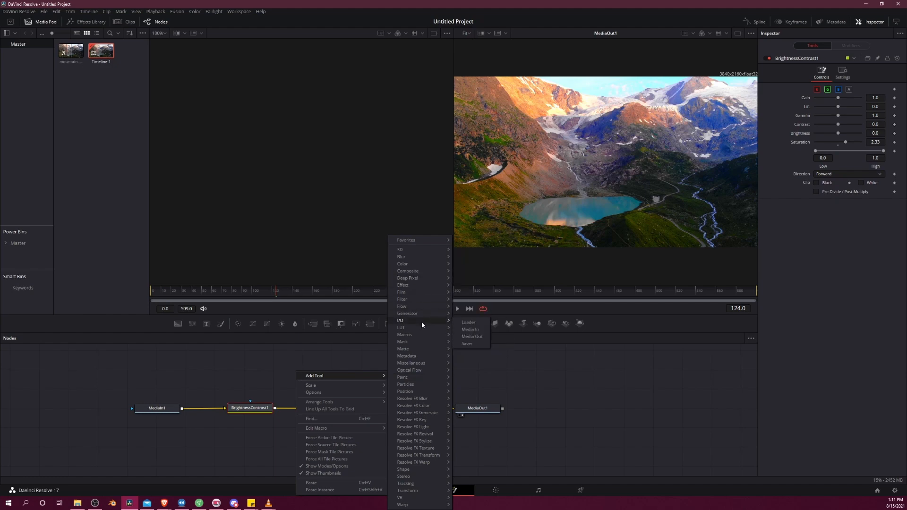
click(495, 490)
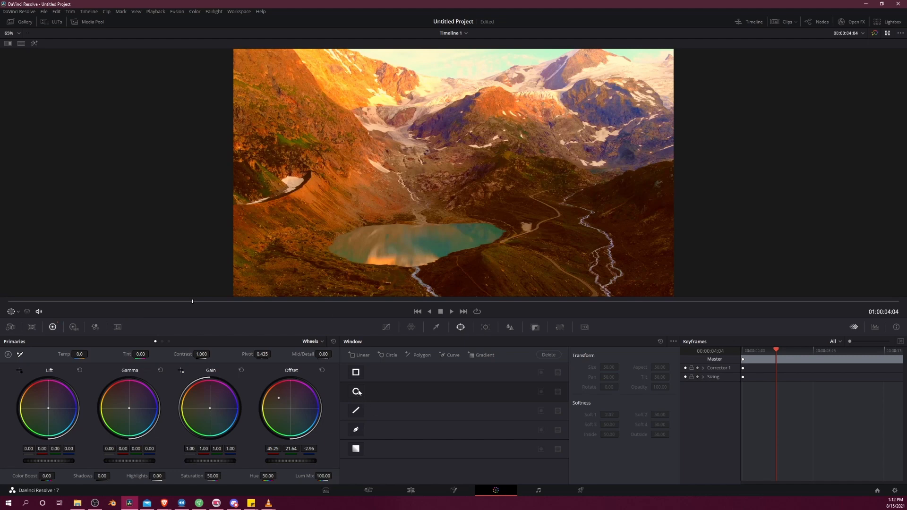
Push the Color page Offset wheel toward orange to warm the whole shot.
click(356, 392)
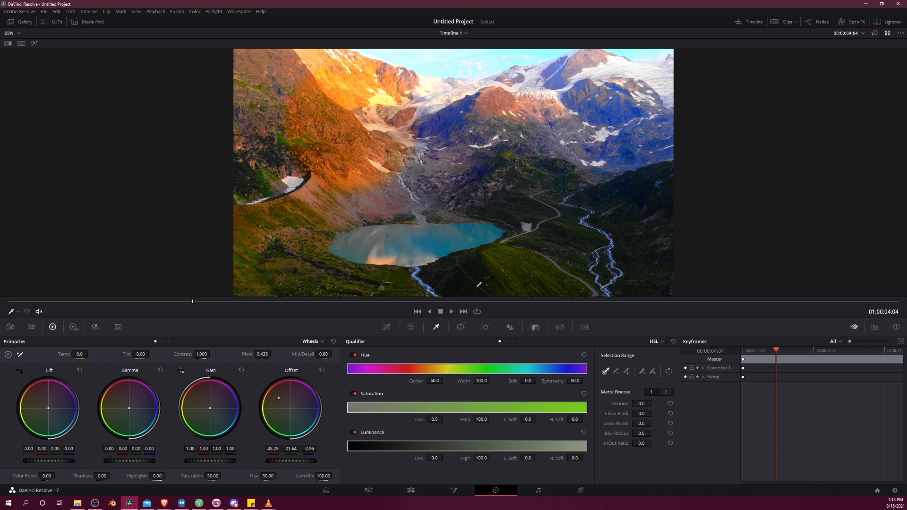
Sample a colour from the shot with the qualifier picker.
click(535, 490)
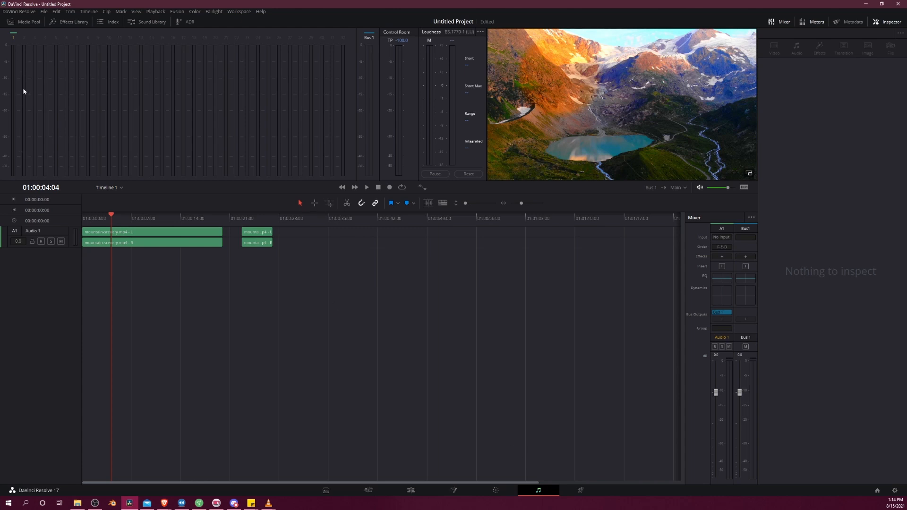
mouse_move(690, 198)
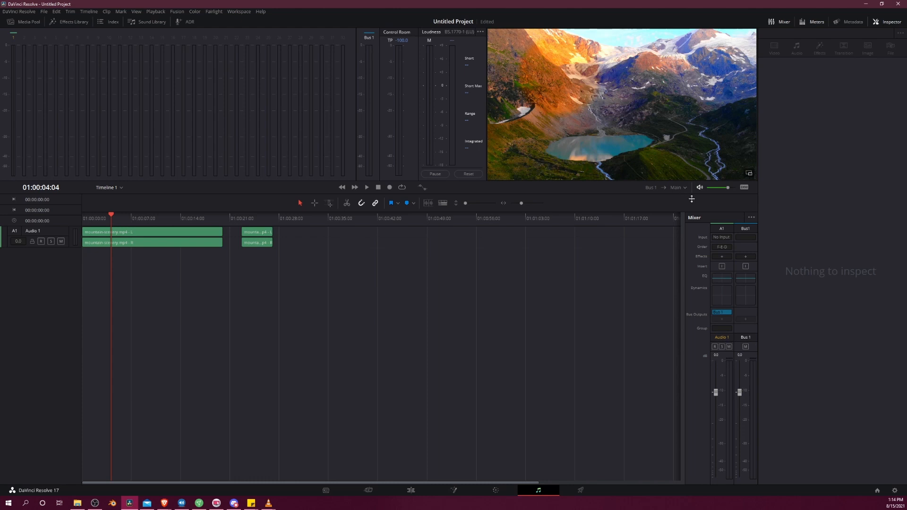
Show the Effects Library's Fairlight FX list beside the Audio 1 track.
click(71, 22)
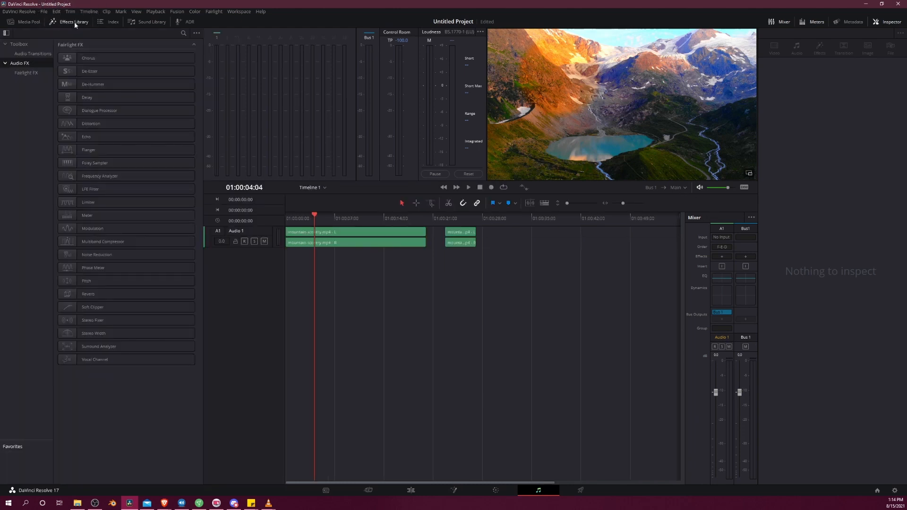
click(90, 123)
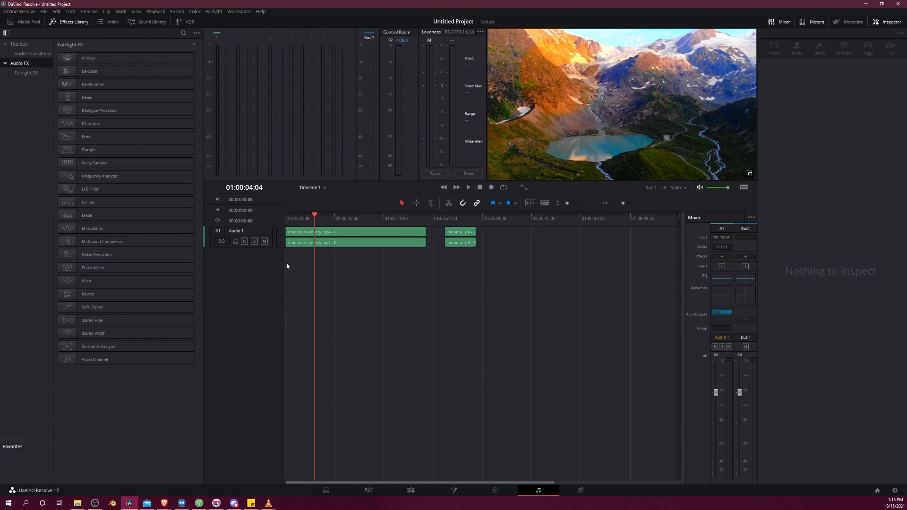
mouse_move(416, 268)
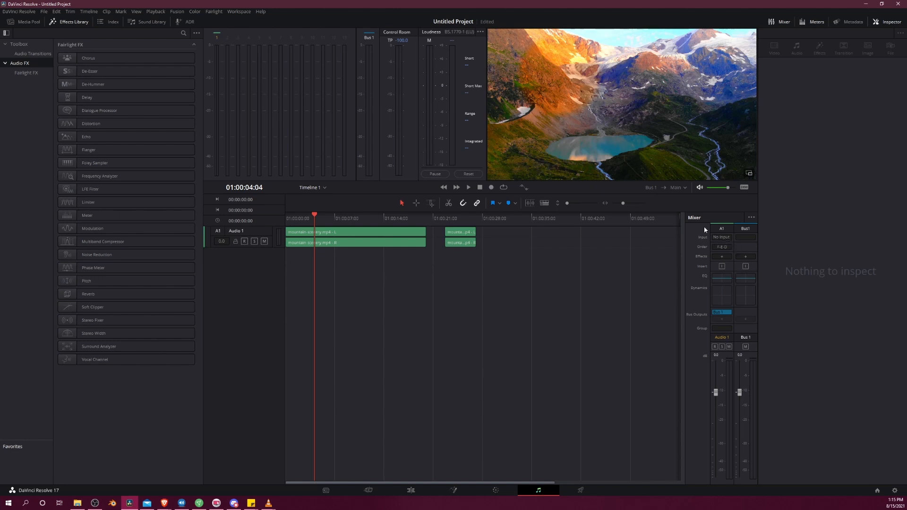
Patch the microphone inputs to Audio 1-L and Audio 1-R via Input > Input...
click(721, 237)
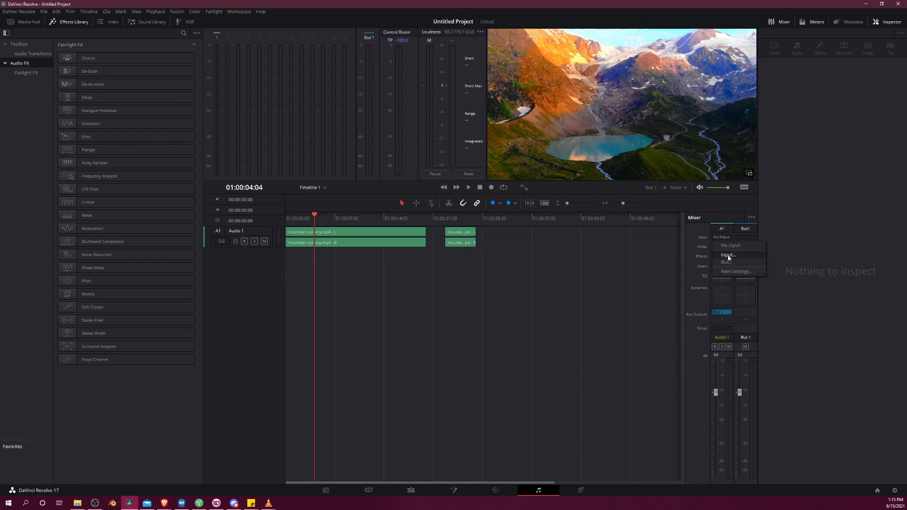
click(727, 255)
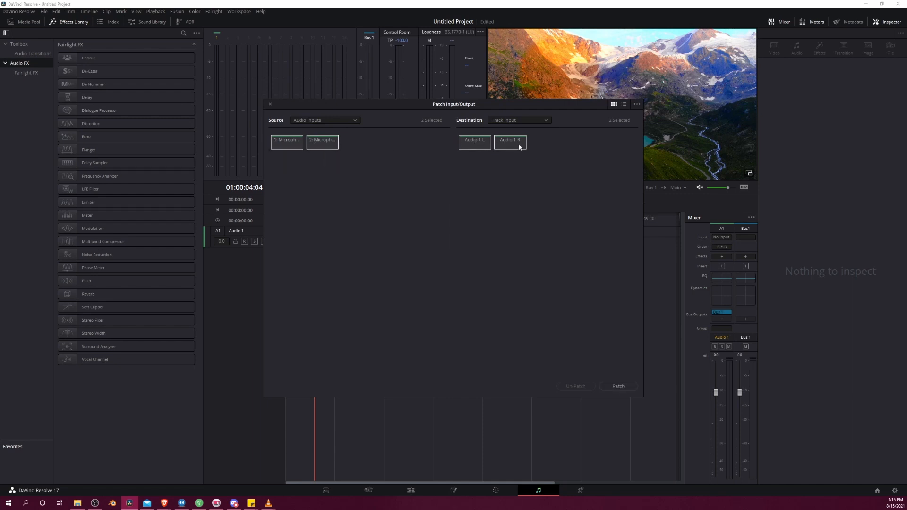
click(618, 386)
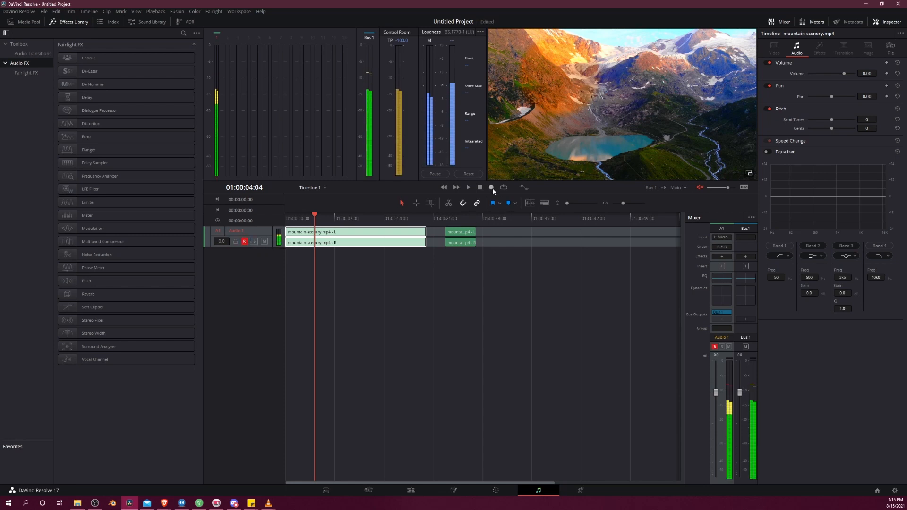
mouse_move(490, 187)
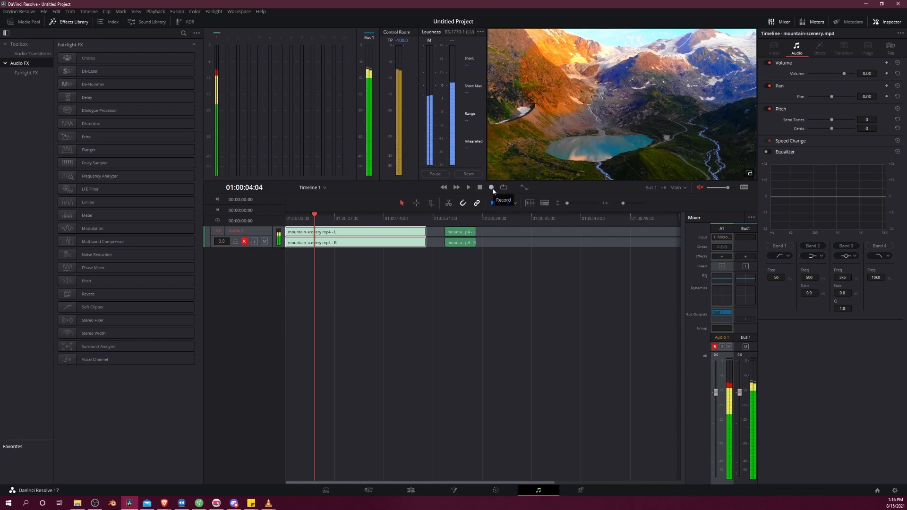
Record the voiceover onto Audio 1, then move to the Deliver page.
click(490, 187)
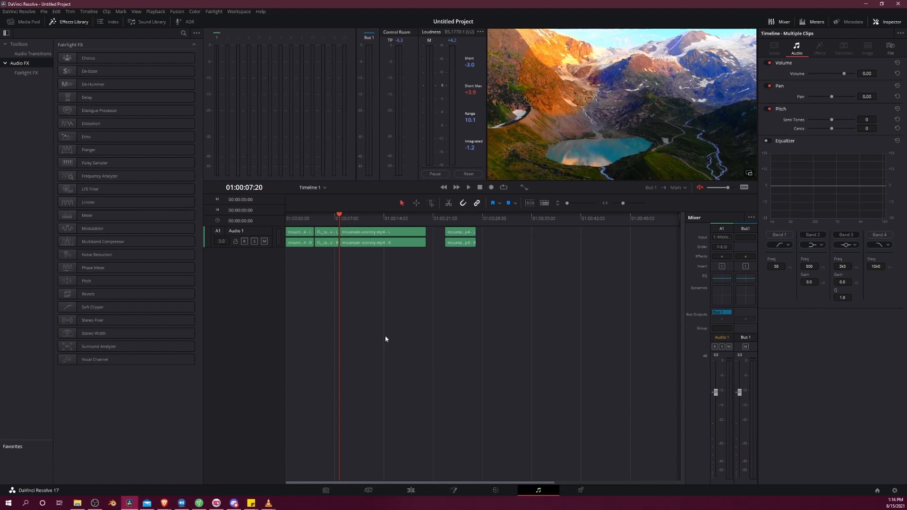
mouse_move(542, 487)
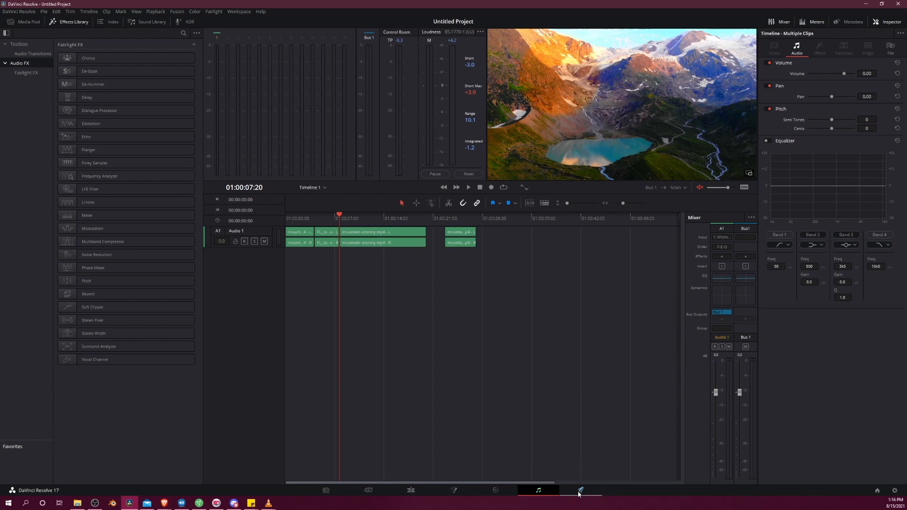
click(580, 490)
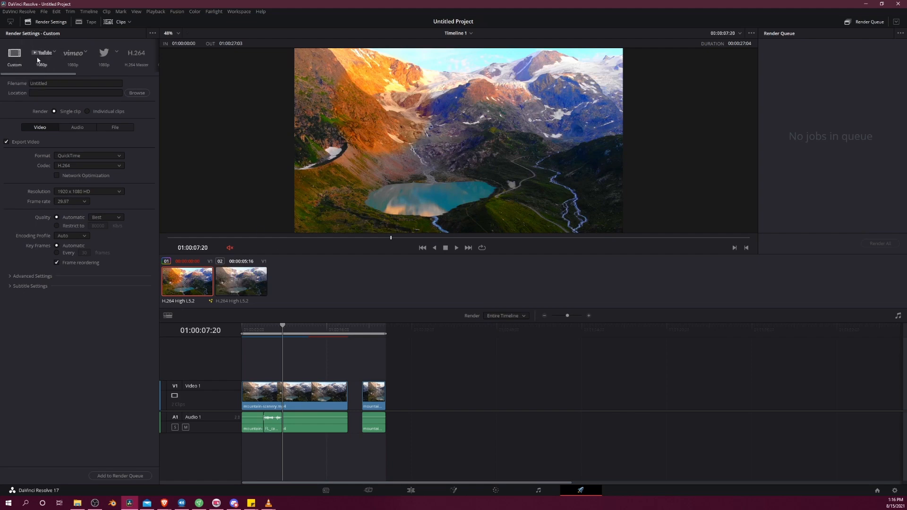
Apply the YouTube 1080p render preset with QuickTime kept as the output format.
click(42, 55)
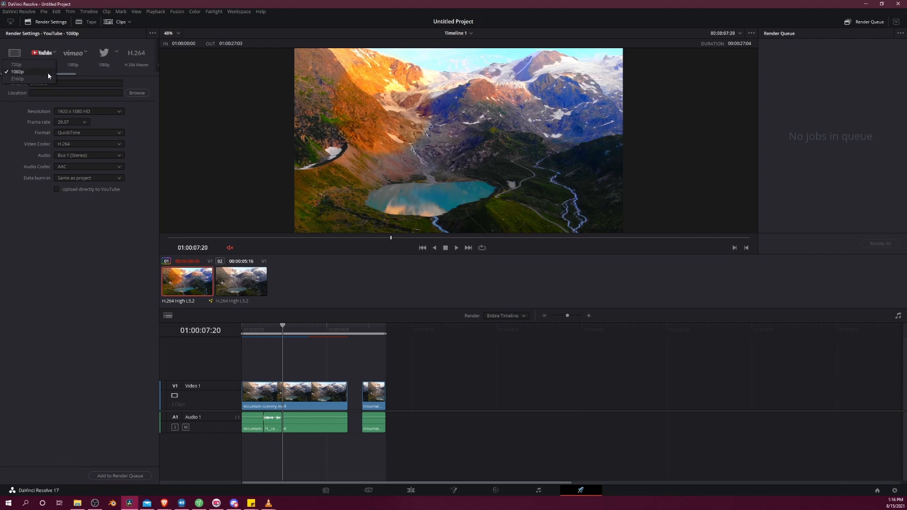
click(17, 71)
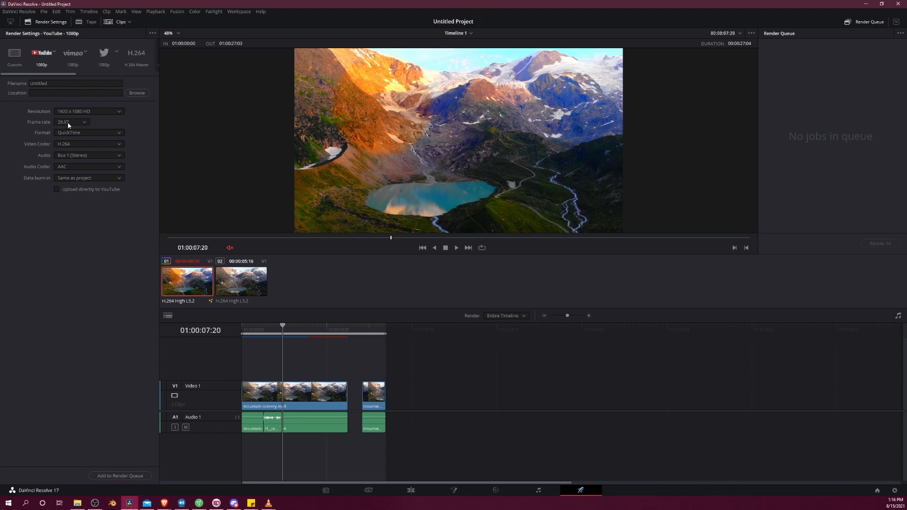
click(88, 132)
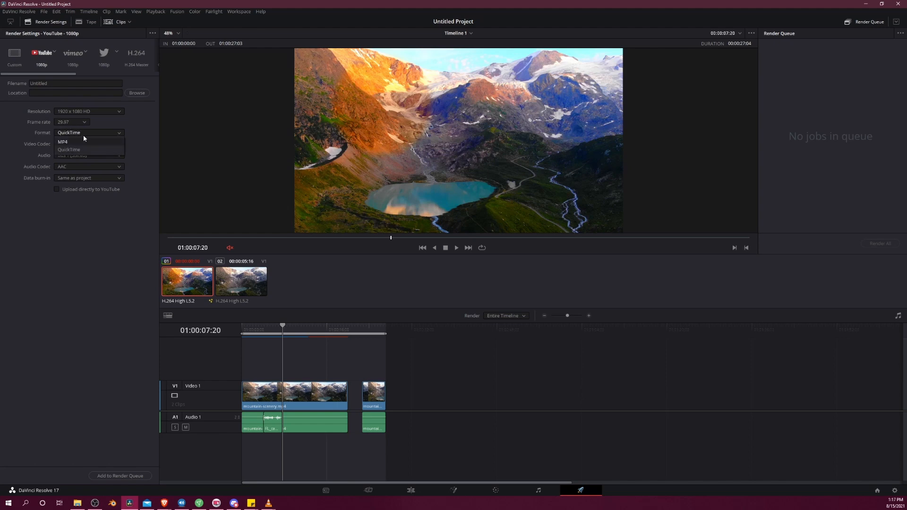
click(69, 149)
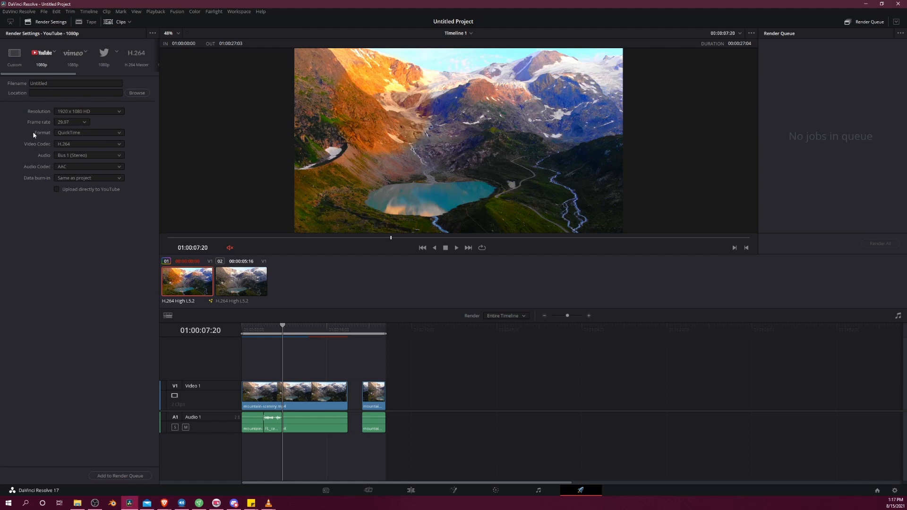
click(88, 132)
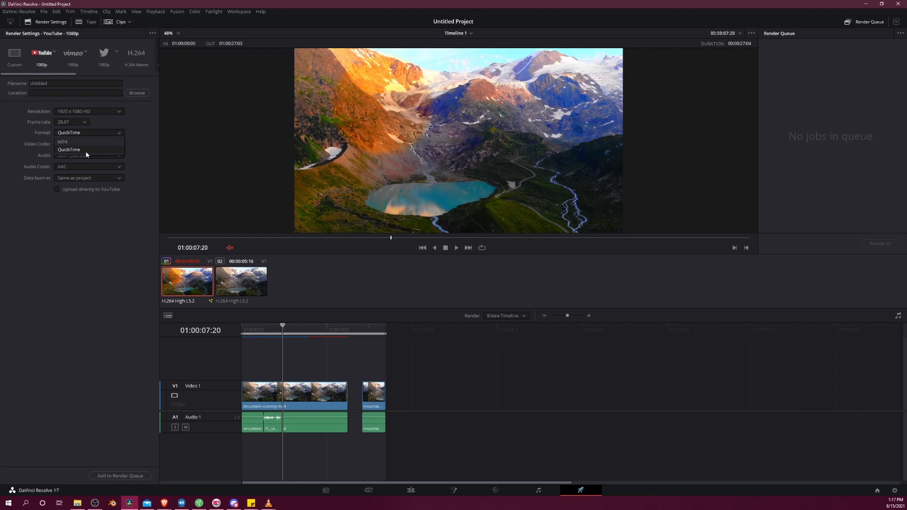
click(68, 150)
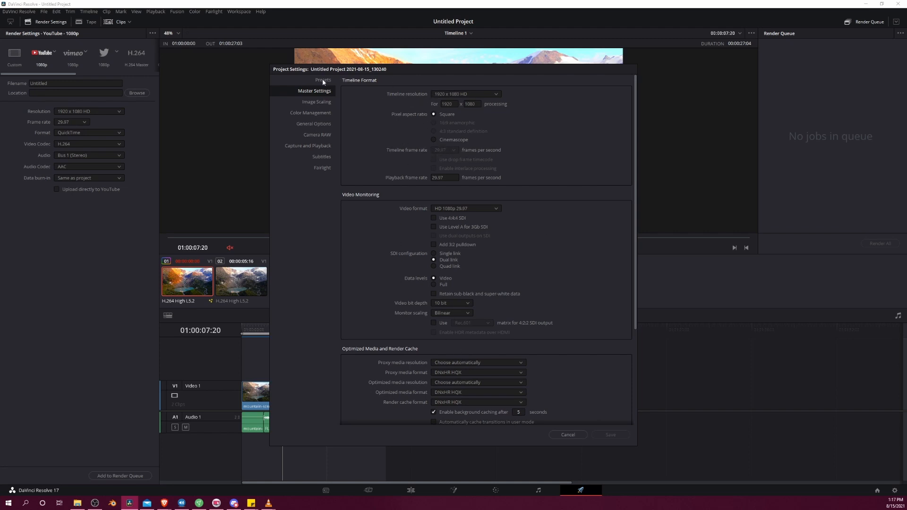
In the Presets list, save TutorialPreset as the user default project config.
click(322, 80)
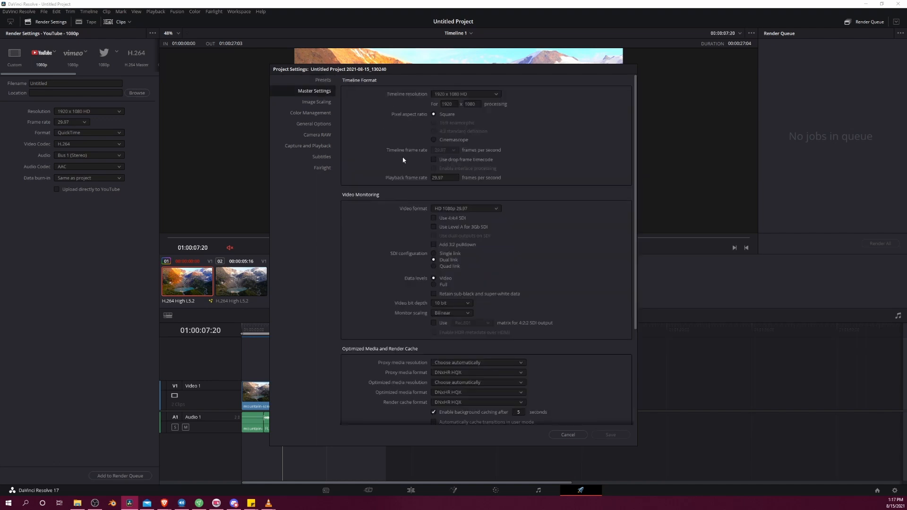
mouse_move(316, 81)
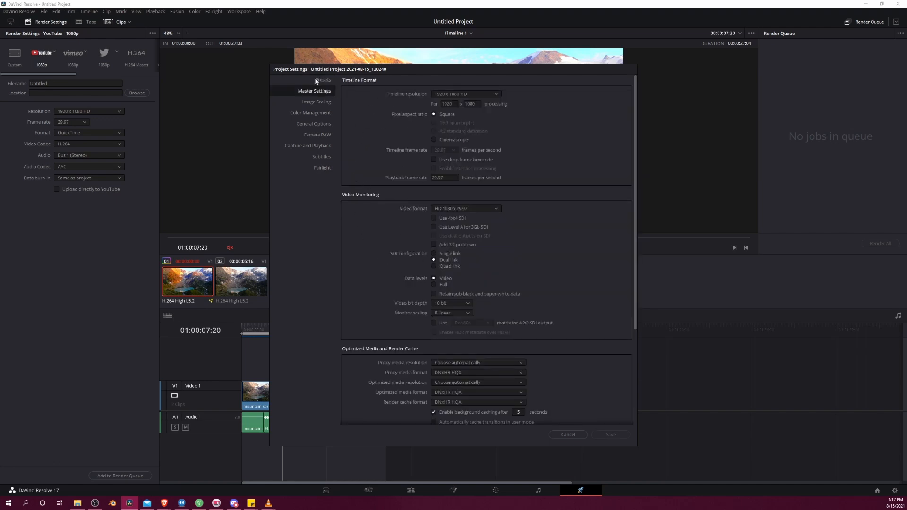
click(323, 79)
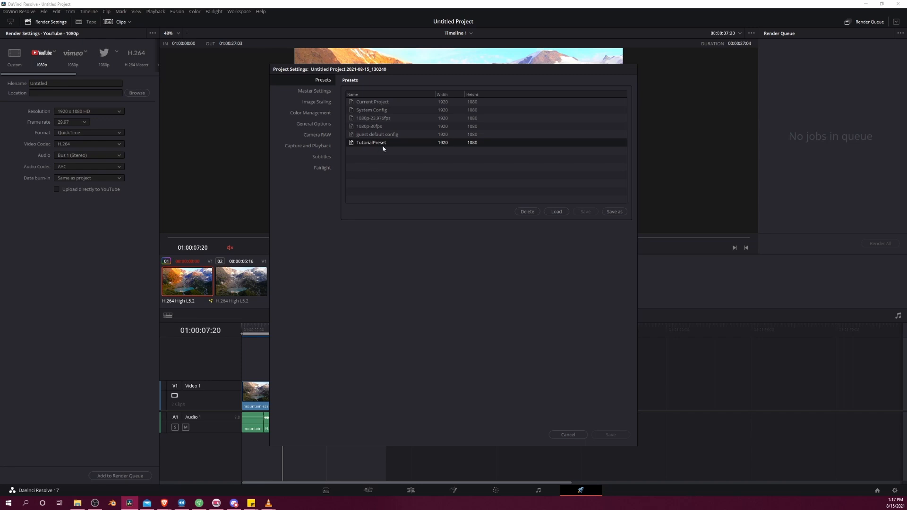
right_click(370, 142)
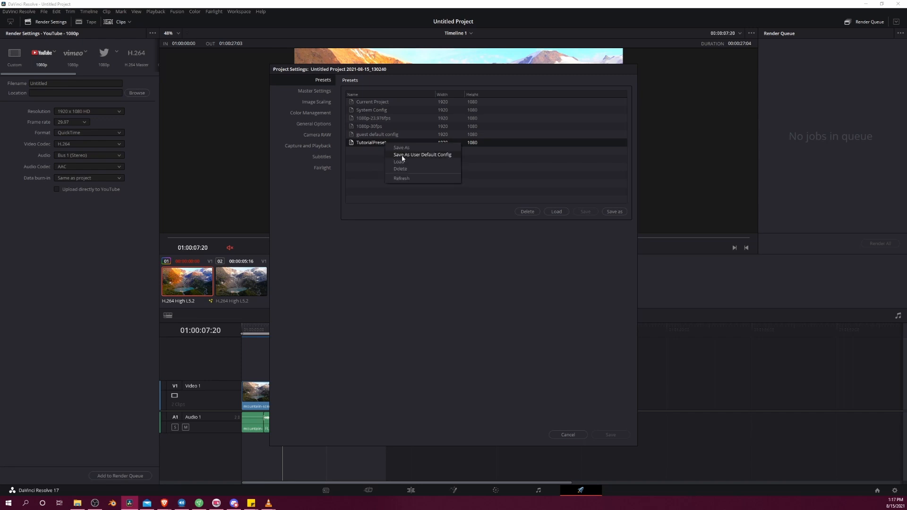
mouse_move(399, 157)
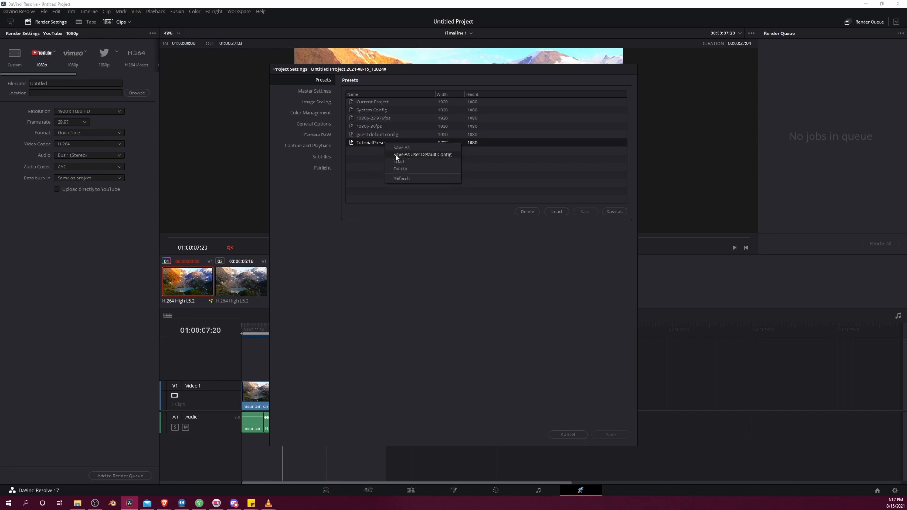
click(366, 156)
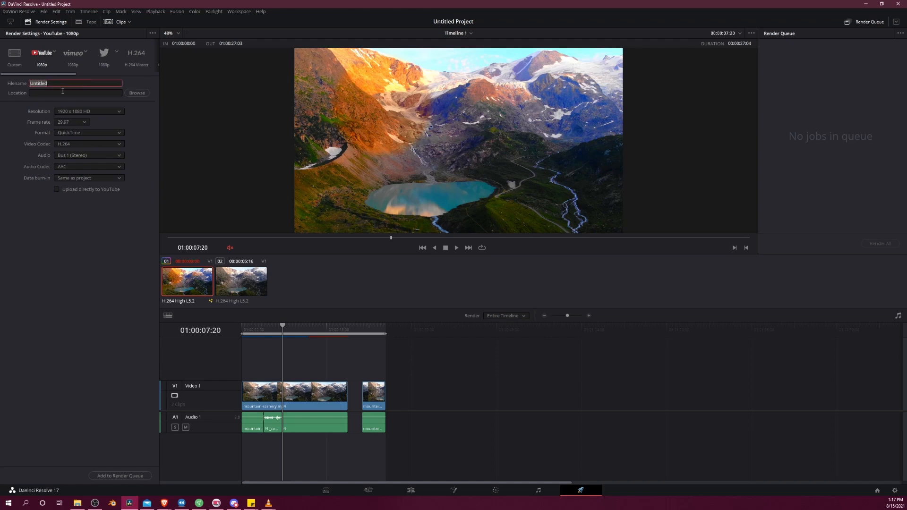
Queue a Timeline 1 render job that outputs Tutorial1.mov to the Desktop.
text(Tutorial1)
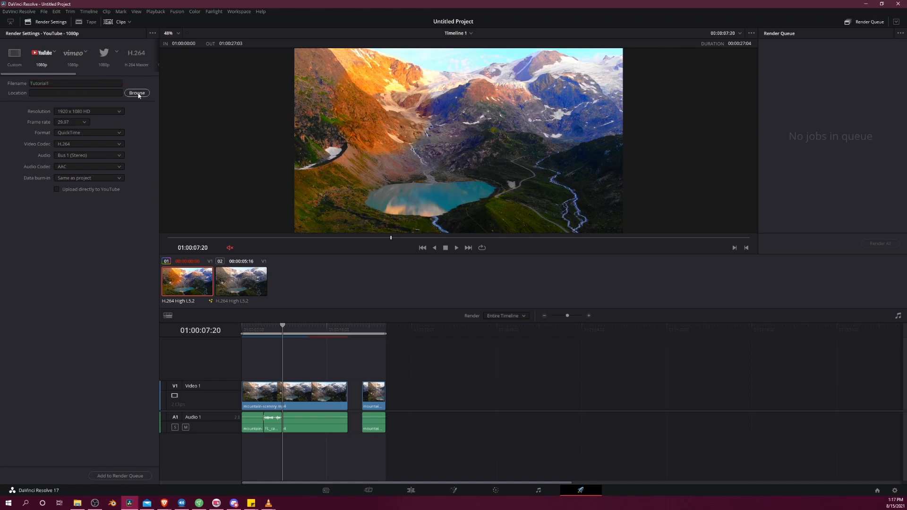
click(136, 93)
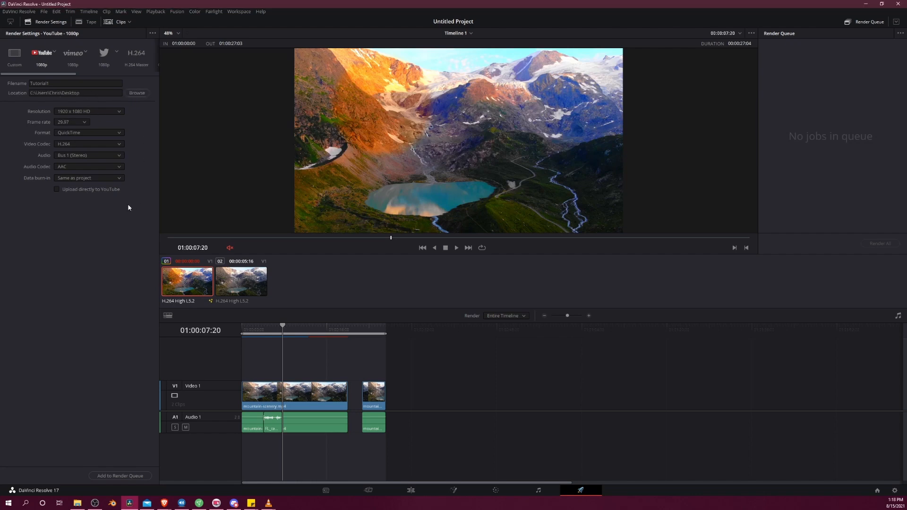
click(120, 475)
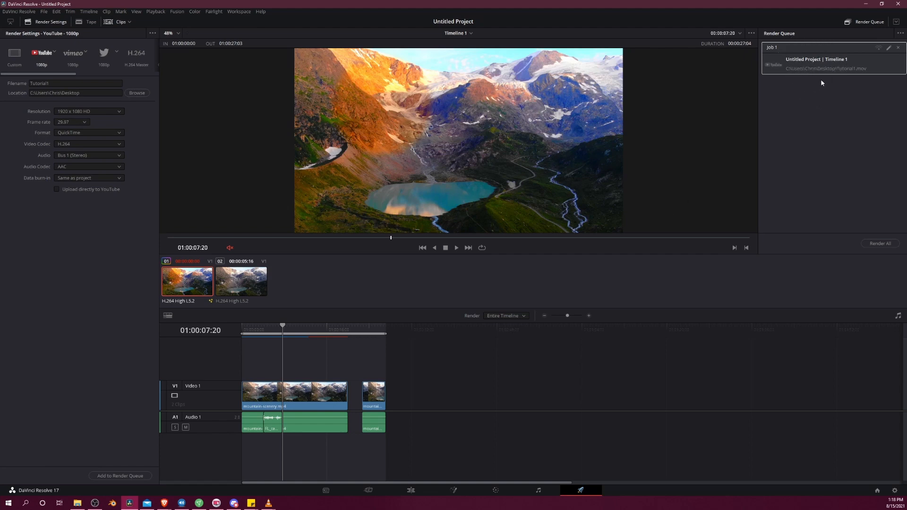
click(879, 243)
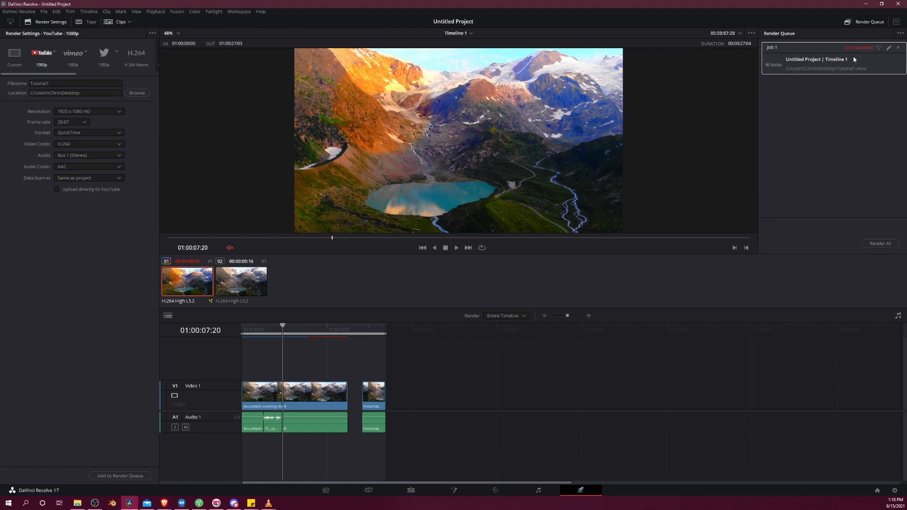
mouse_move(856, 62)
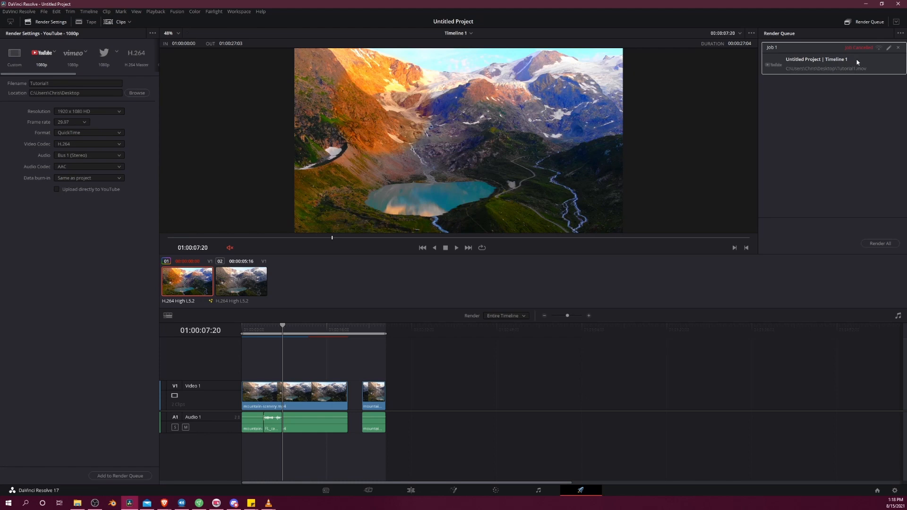